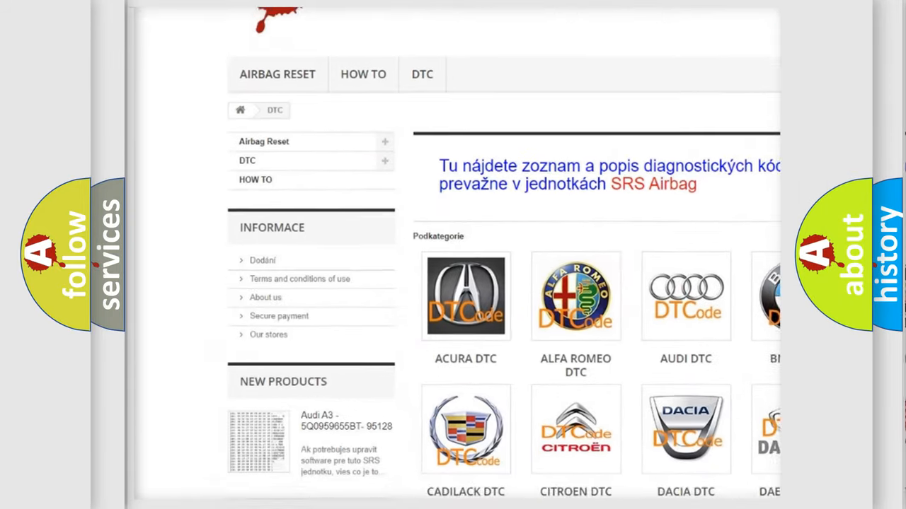
scroll(down, 3)
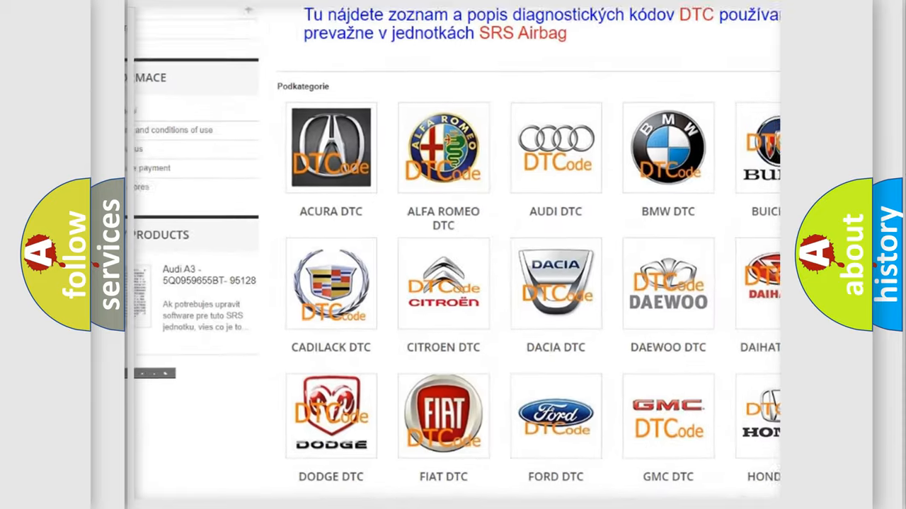
scroll(down, 3)
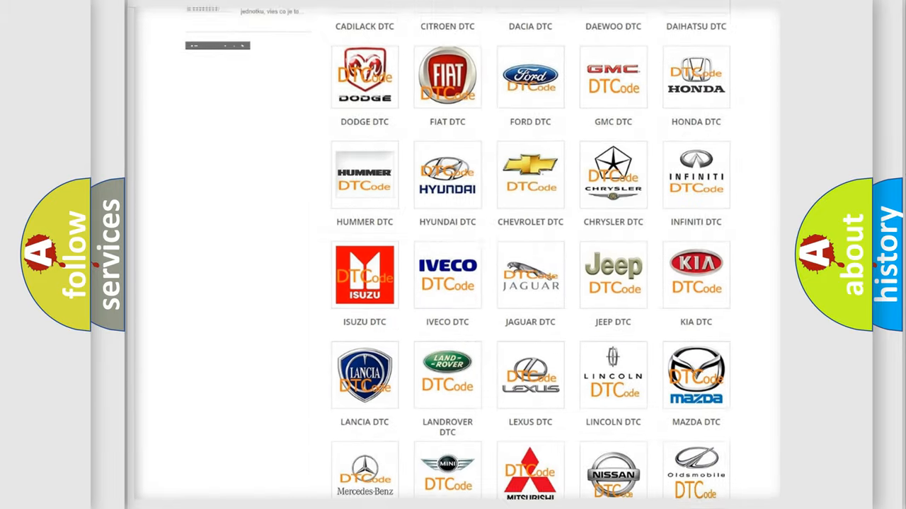
scroll(down, 3)
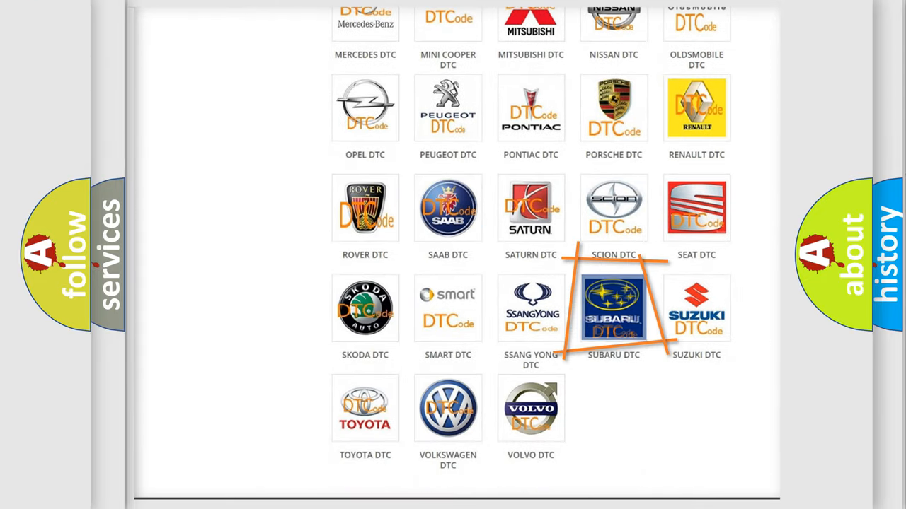